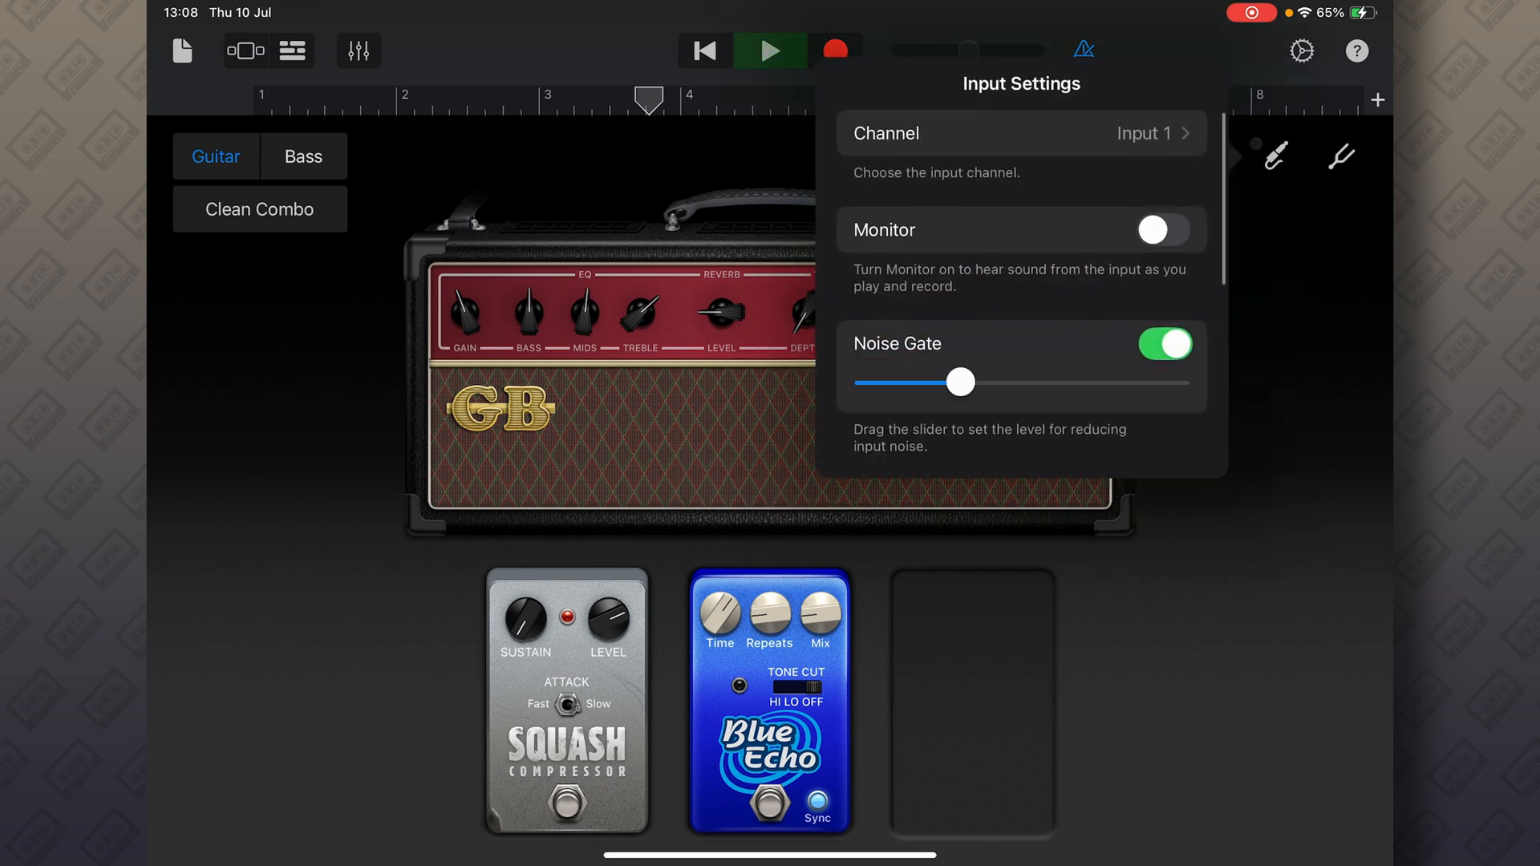
Enable the Monitor switch in Input Settings so the guitar is audible while playing
click(1164, 229)
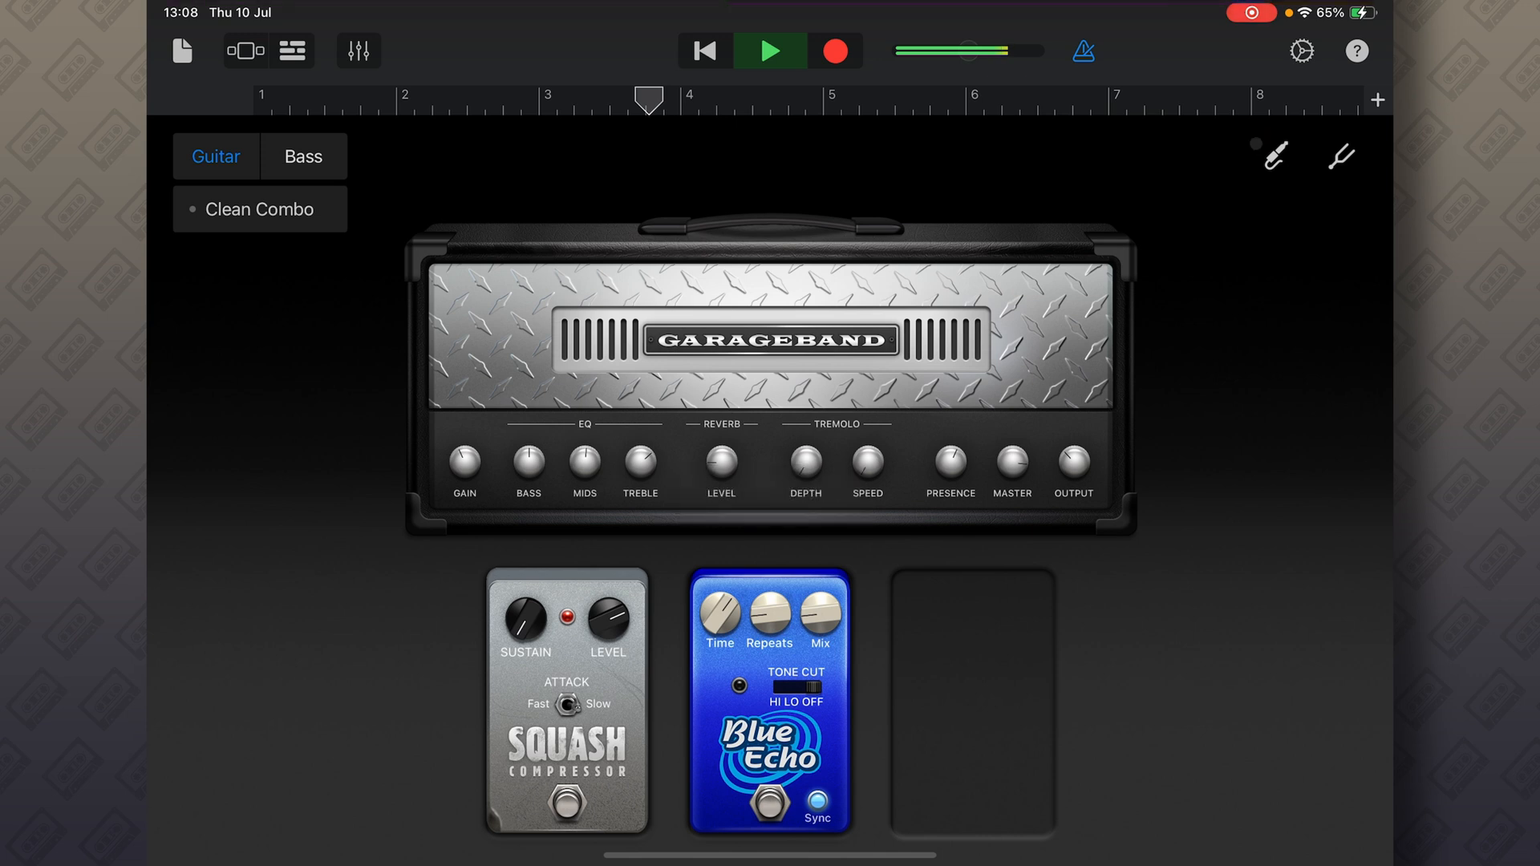
Switch the amp category from guitar to Bass, loading a GarageBand bass amp head
click(302, 155)
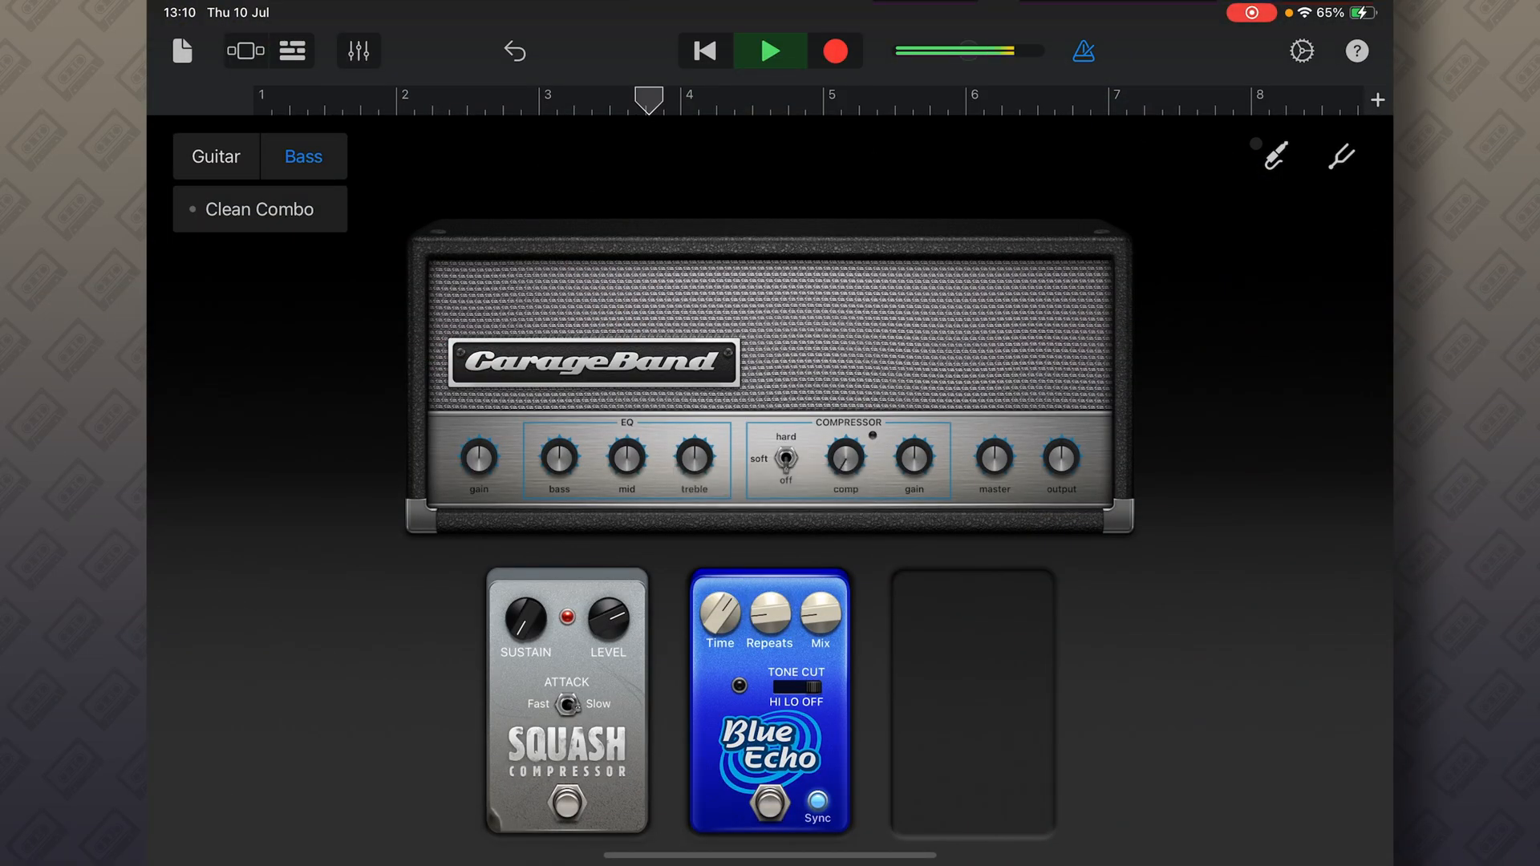